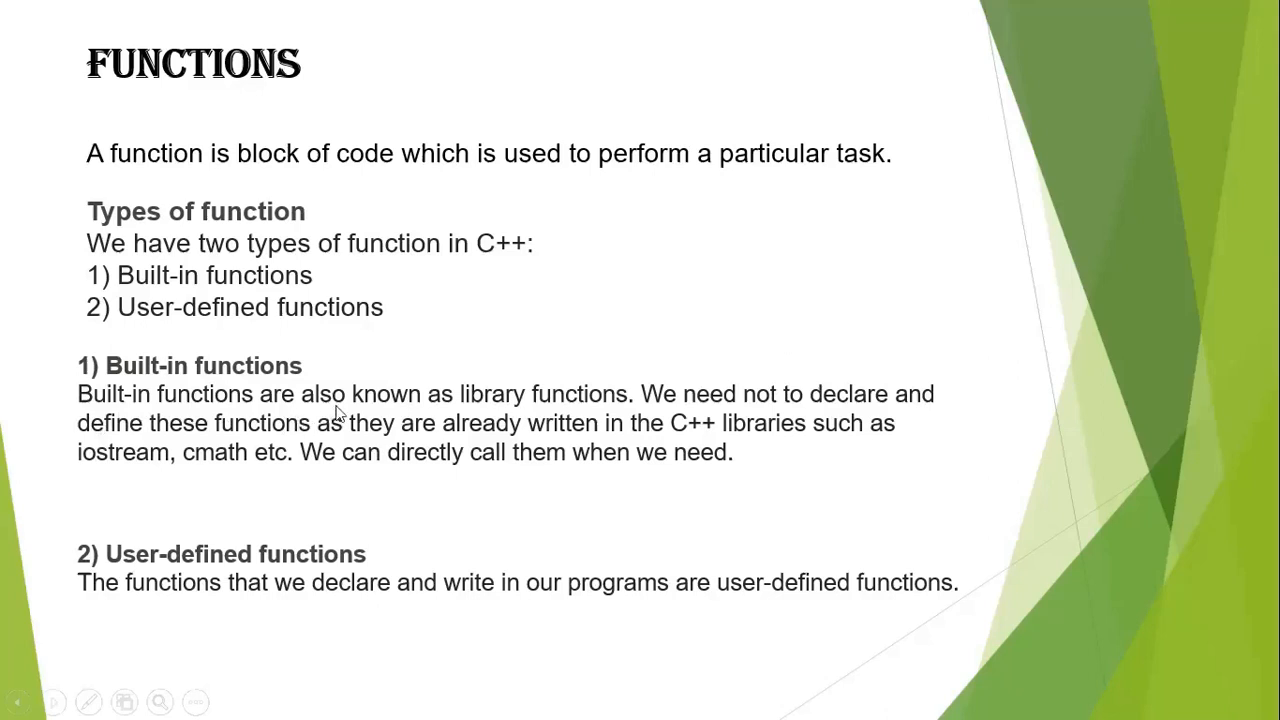
pyautogui.moveTo(503, 415)
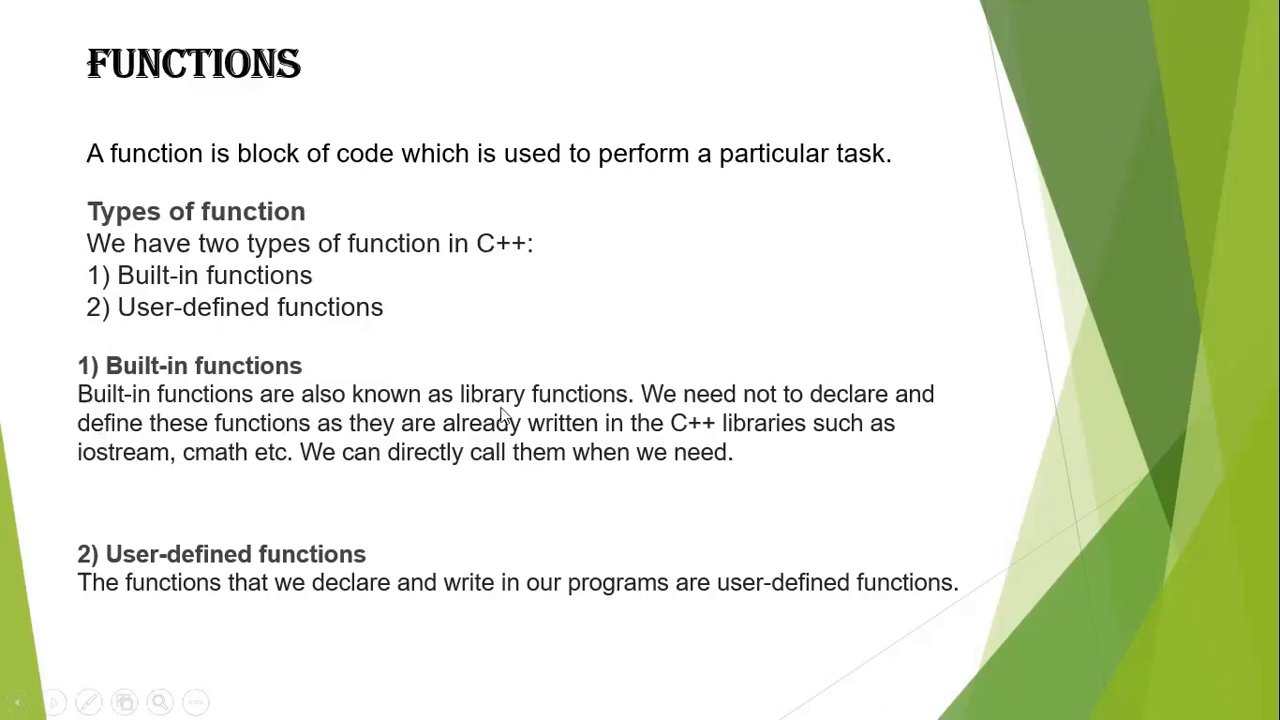
pyautogui.moveTo(510, 416)
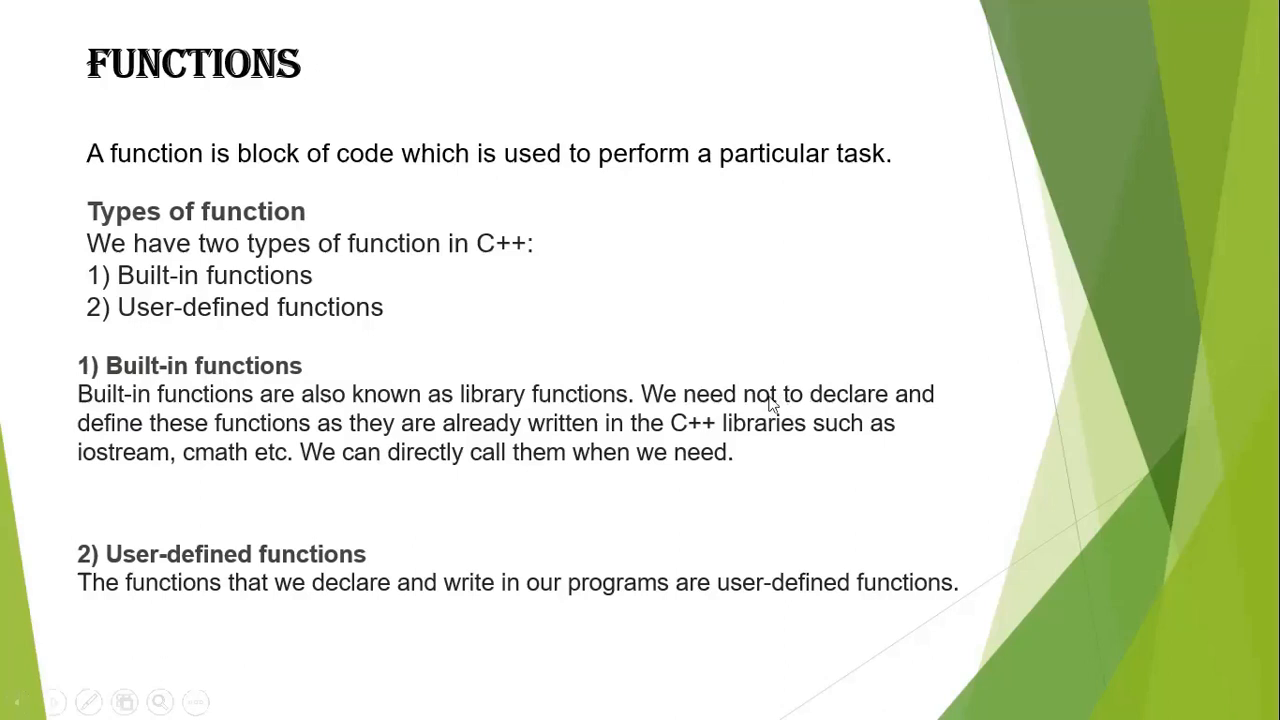
pyautogui.moveTo(884, 405)
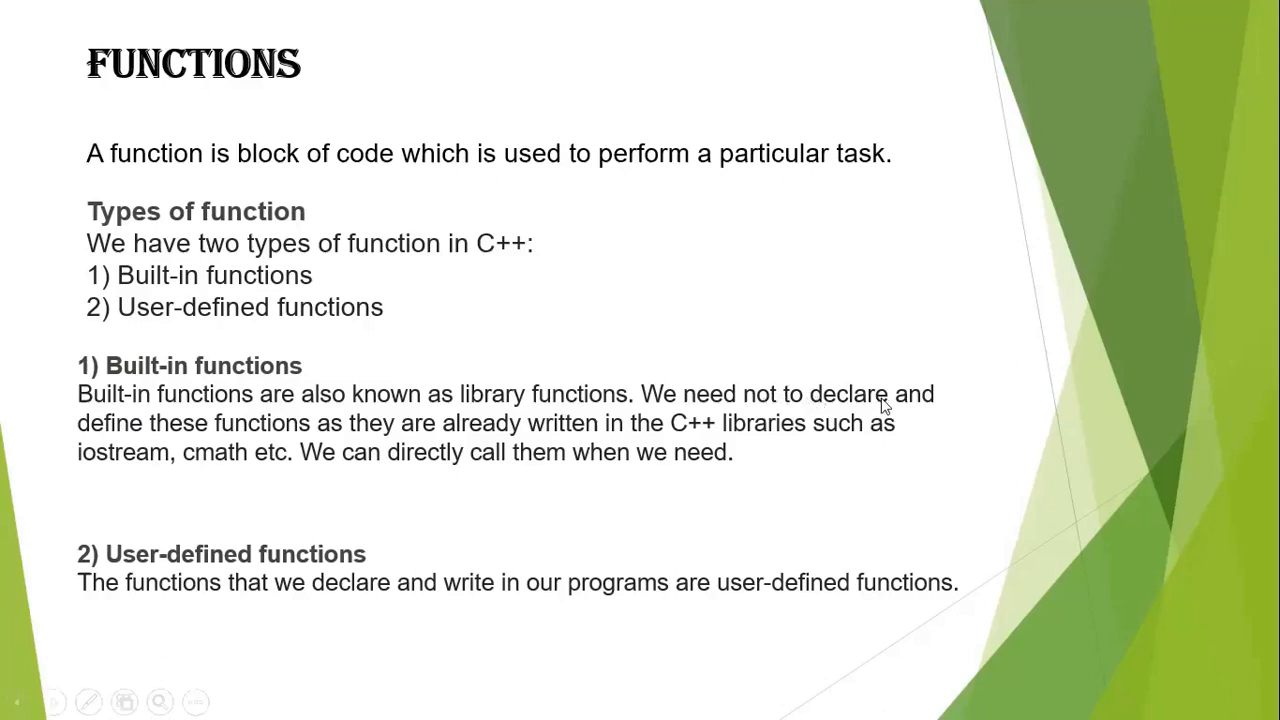
pyautogui.moveTo(285, 443)
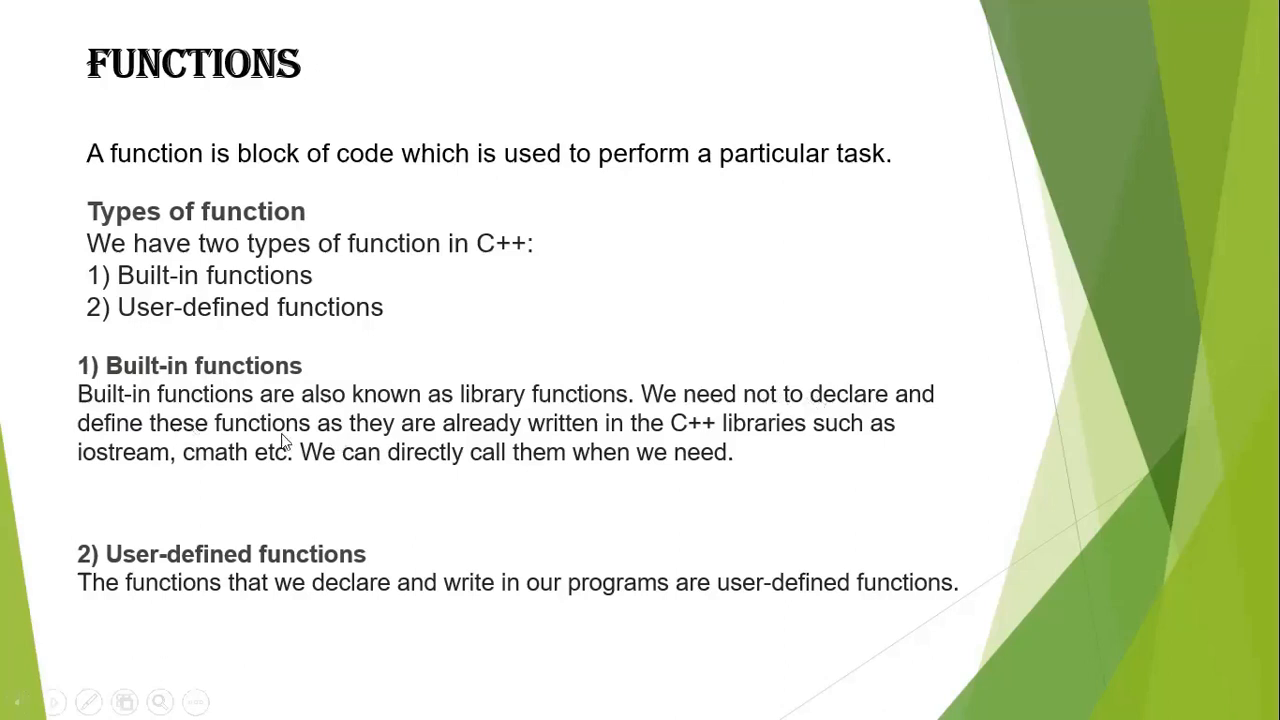
pyautogui.moveTo(695, 450)
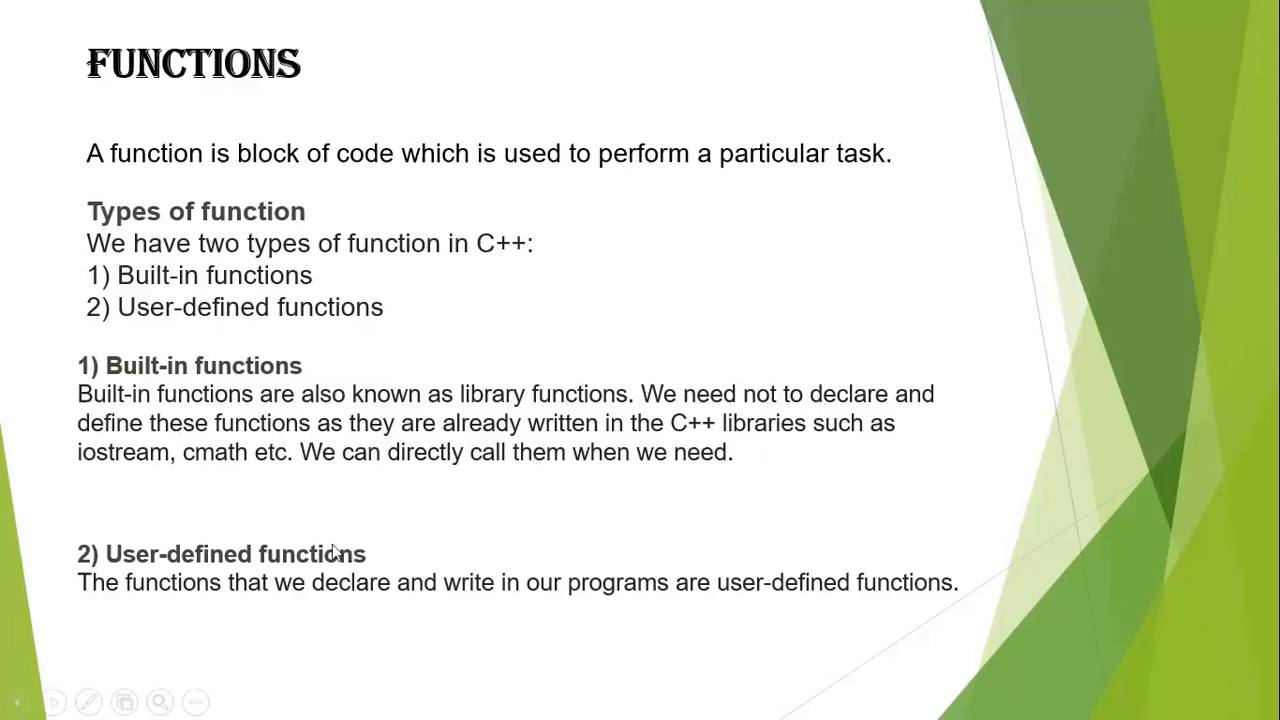
pyautogui.moveTo(335, 470)
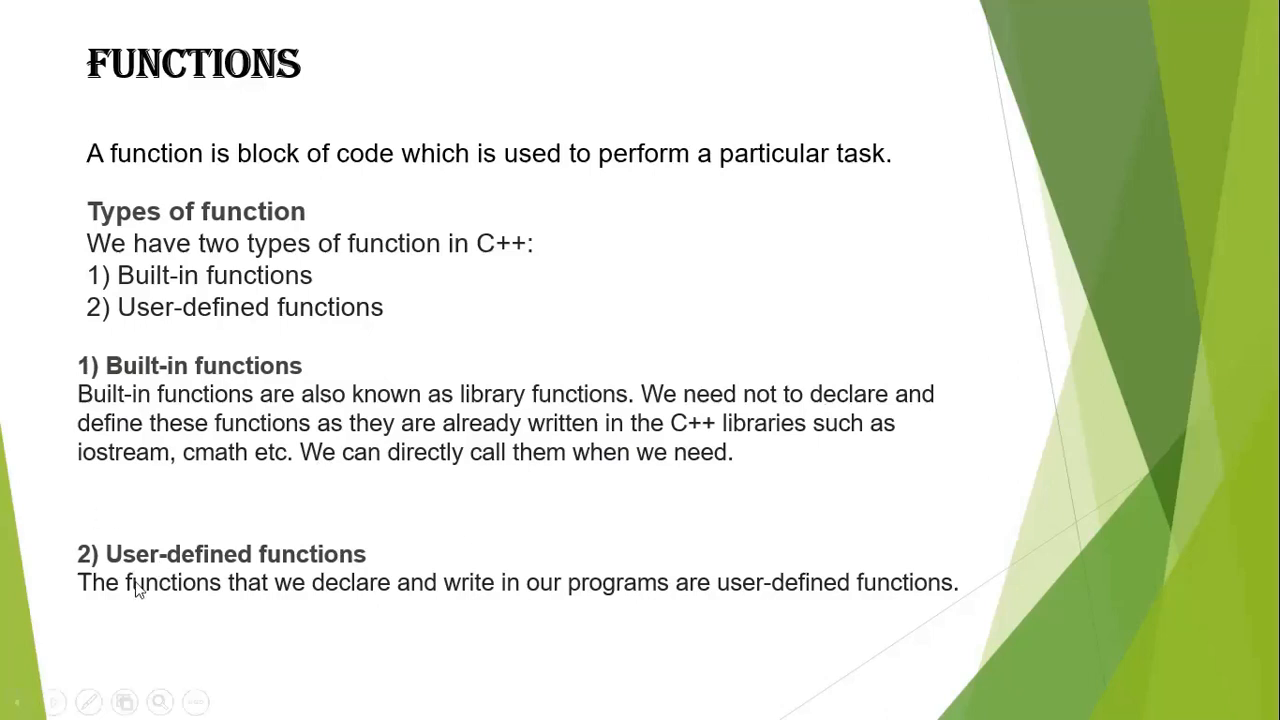
pyautogui.moveTo(425, 580)
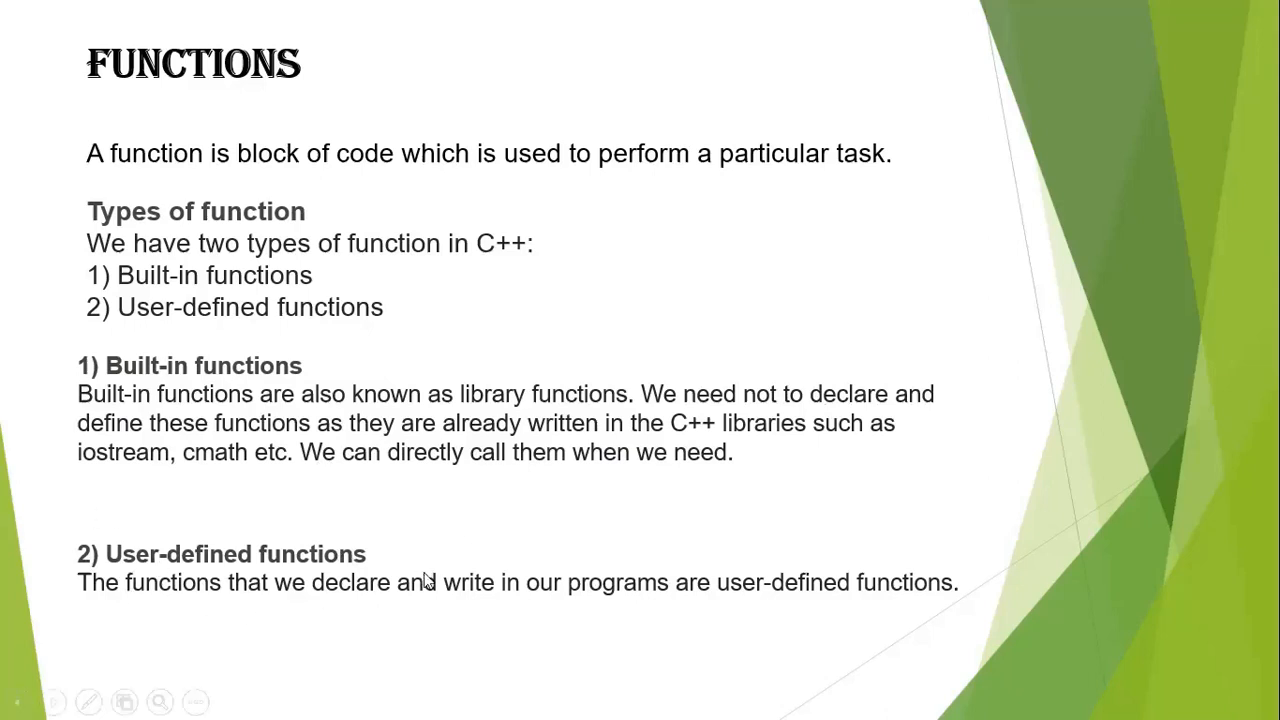
pyautogui.moveTo(490, 498)
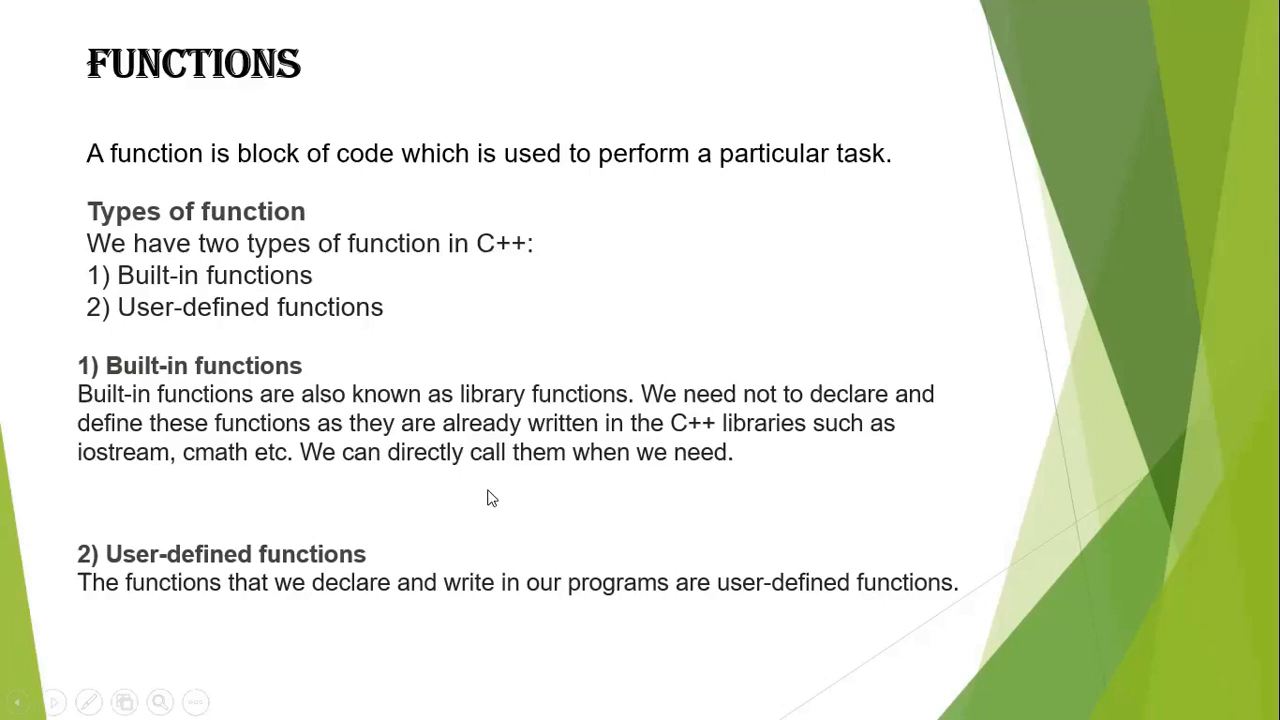